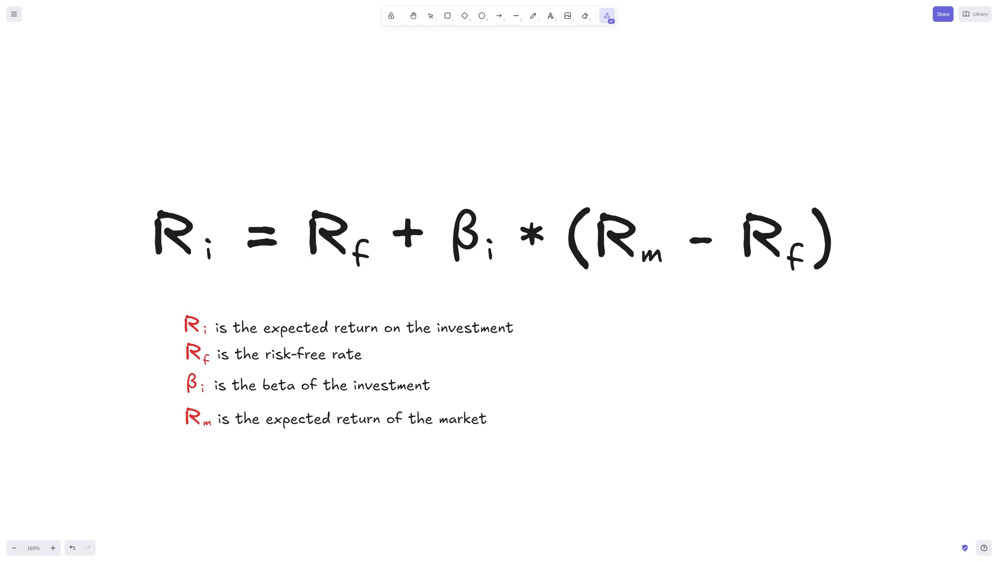
mouse_move(841, 329)
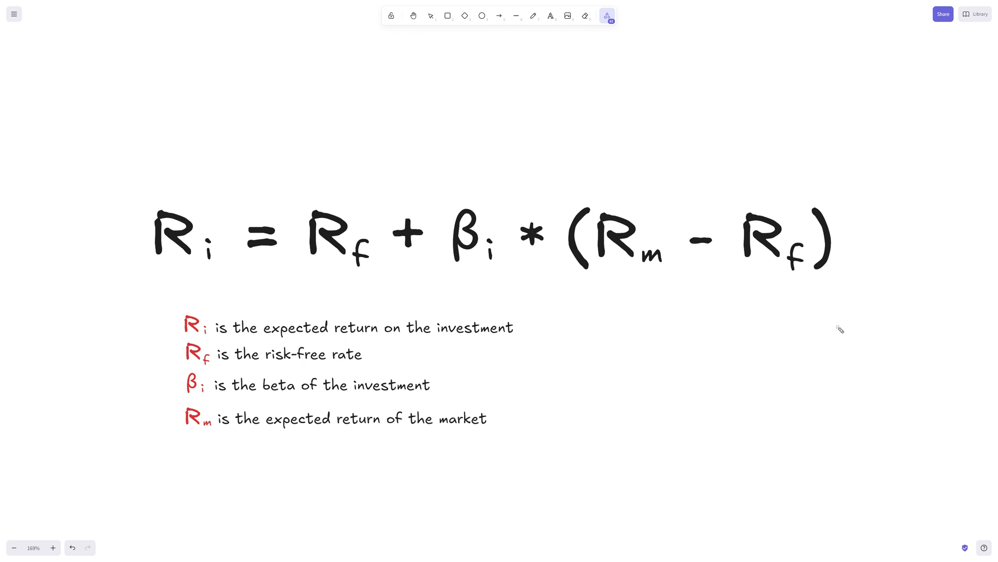
mouse_move(865, 251)
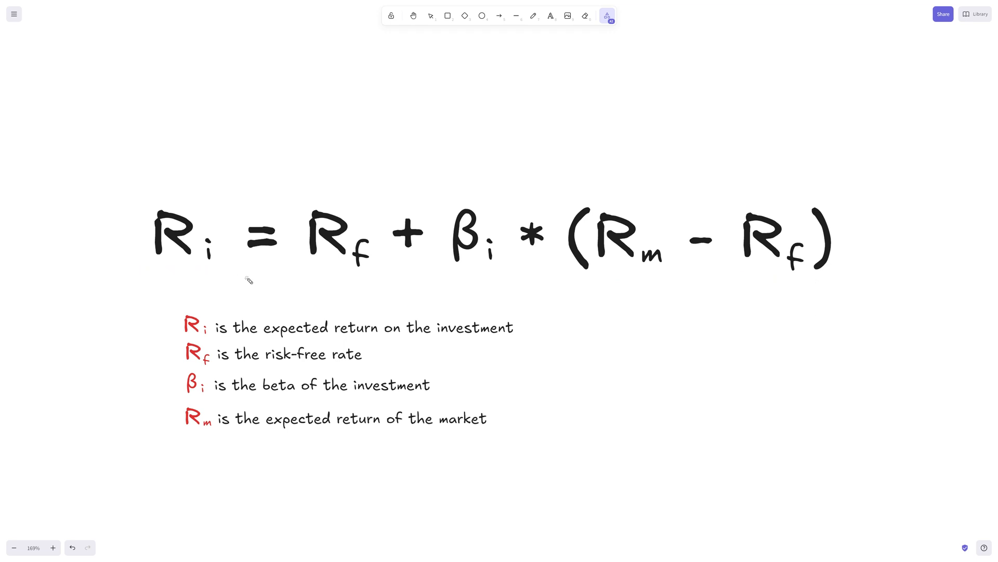
mouse_move(312, 284)
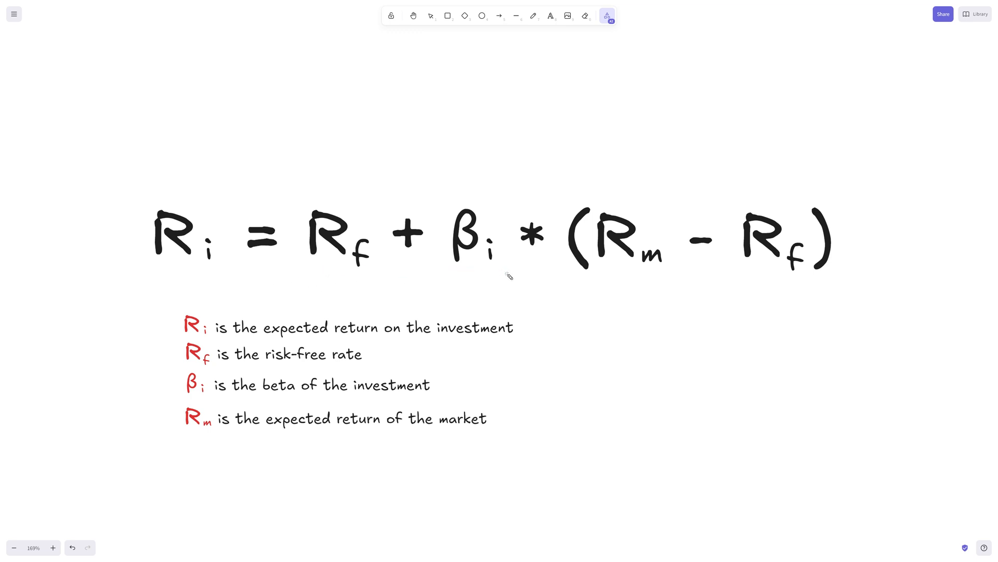
mouse_move(609, 314)
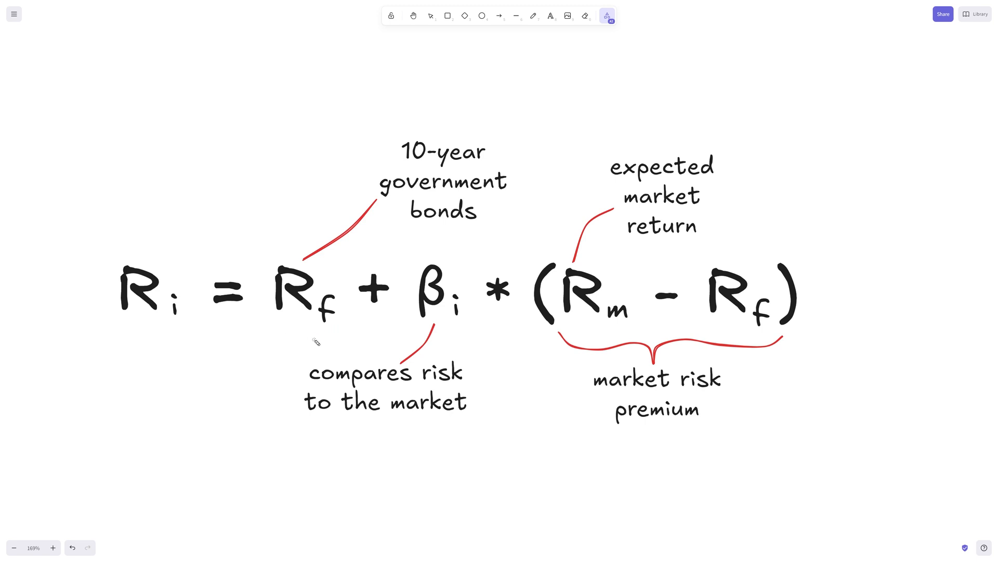
mouse_move(407, 174)
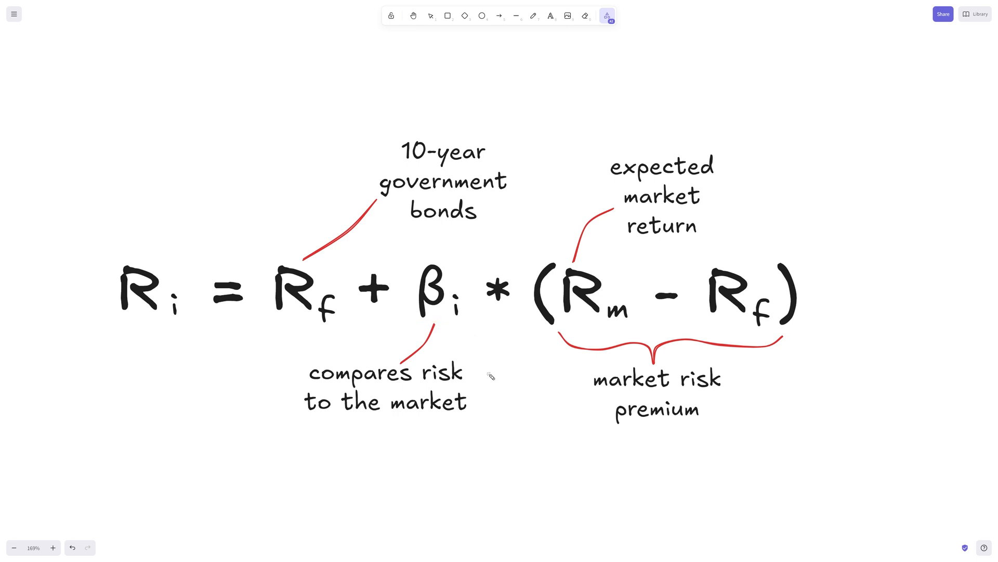
mouse_move(506, 373)
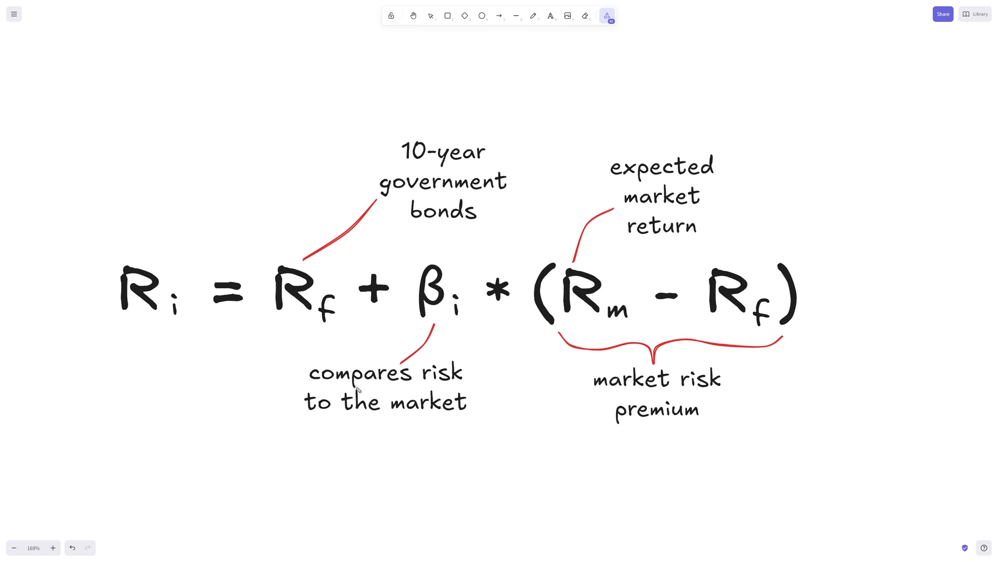
mouse_move(453, 358)
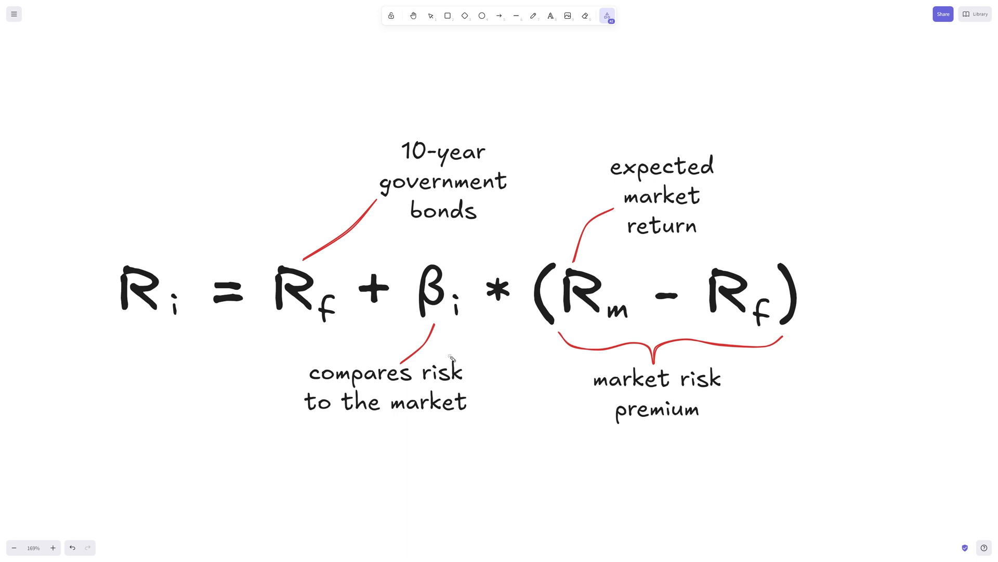
mouse_move(413, 375)
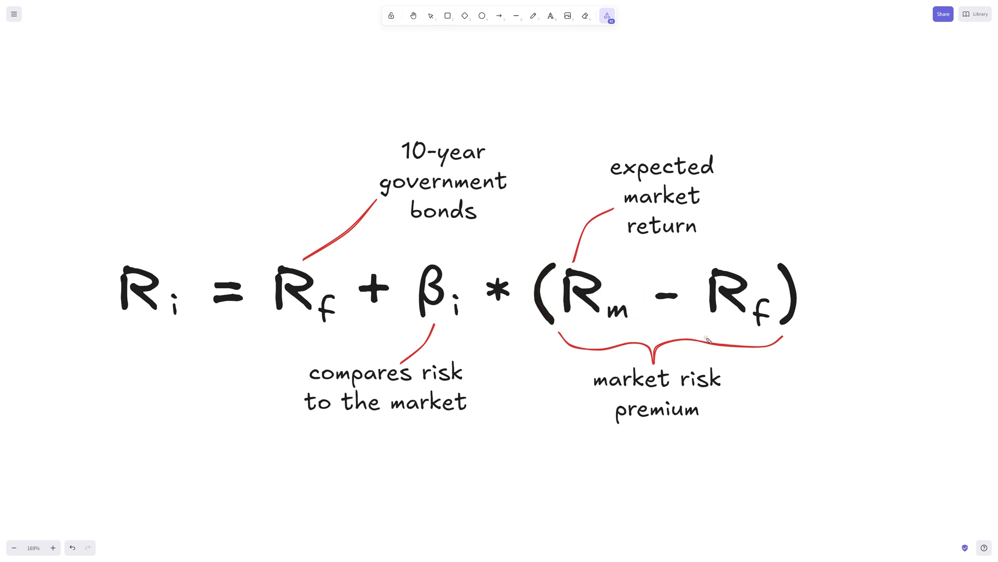
mouse_move(710, 325)
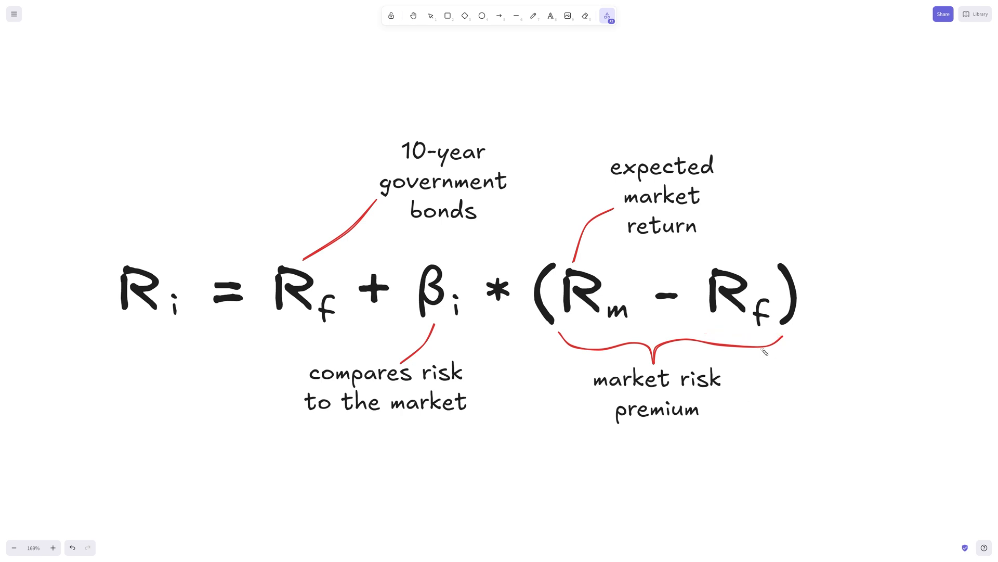
mouse_move(763, 358)
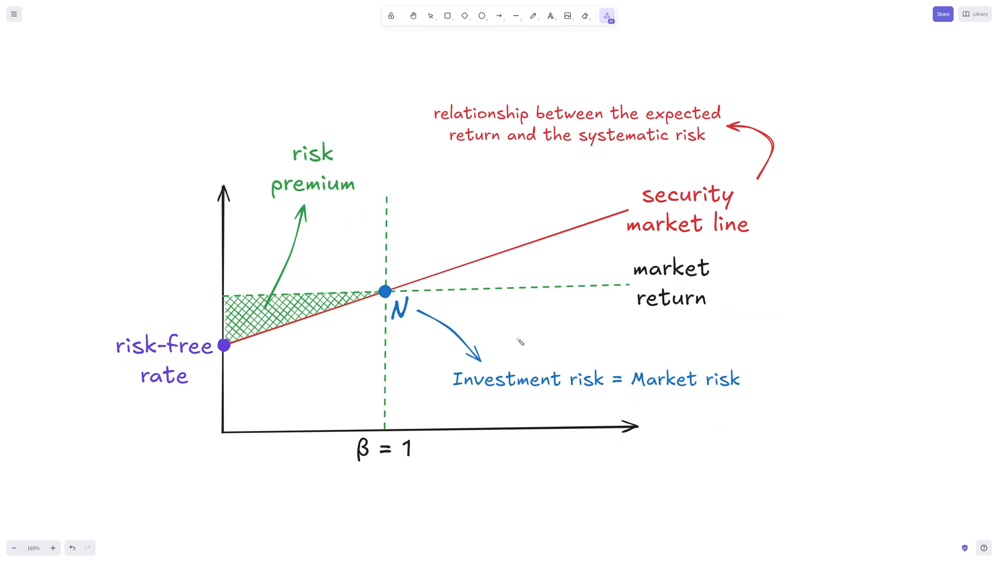
mouse_move(563, 366)
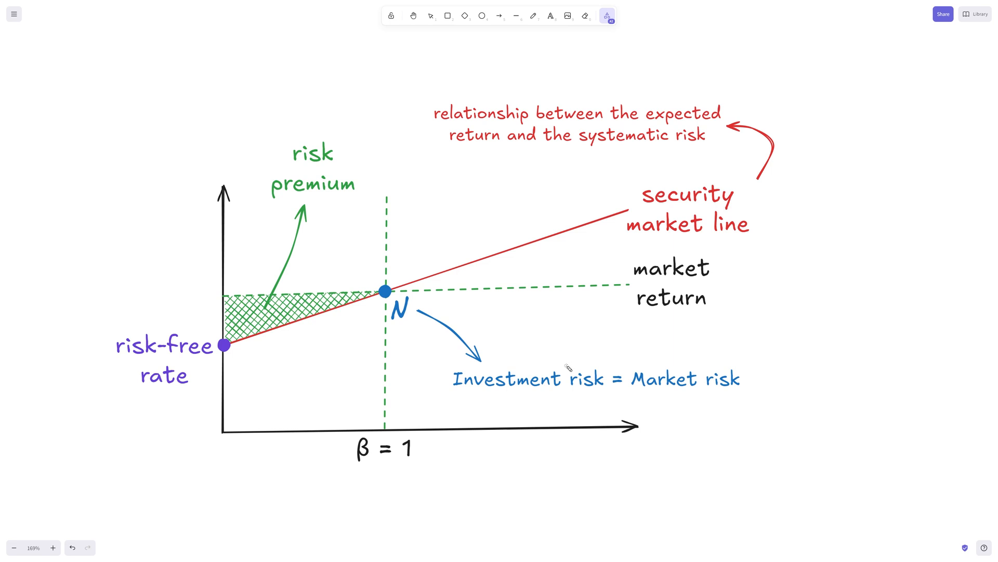
mouse_move(572, 367)
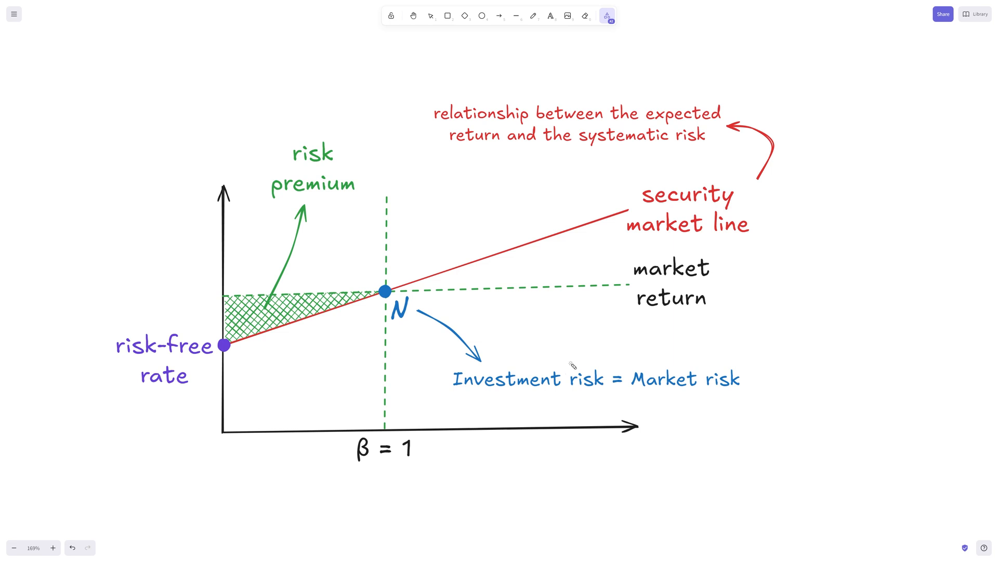
mouse_move(288, 374)
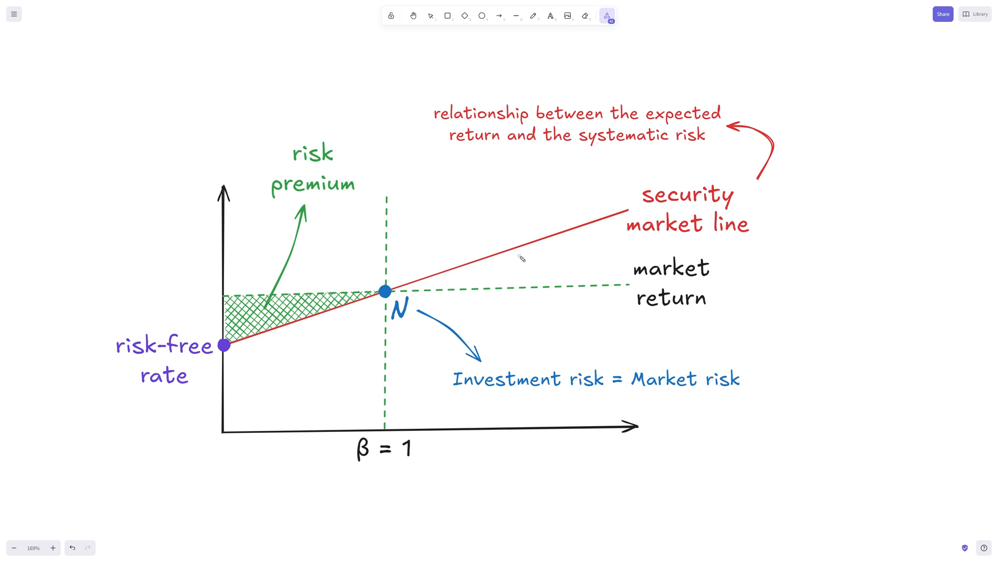
mouse_move(247, 364)
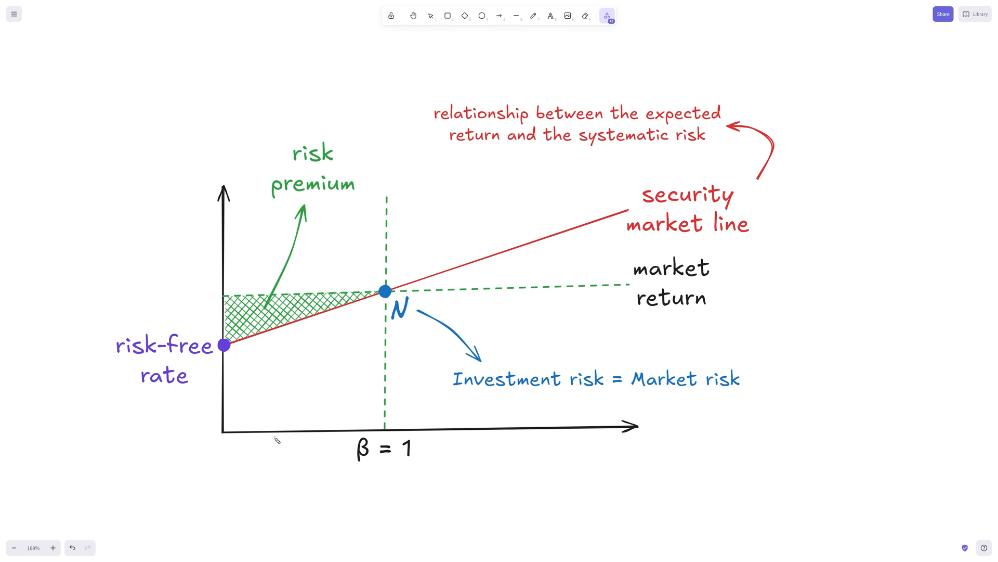
mouse_move(470, 458)
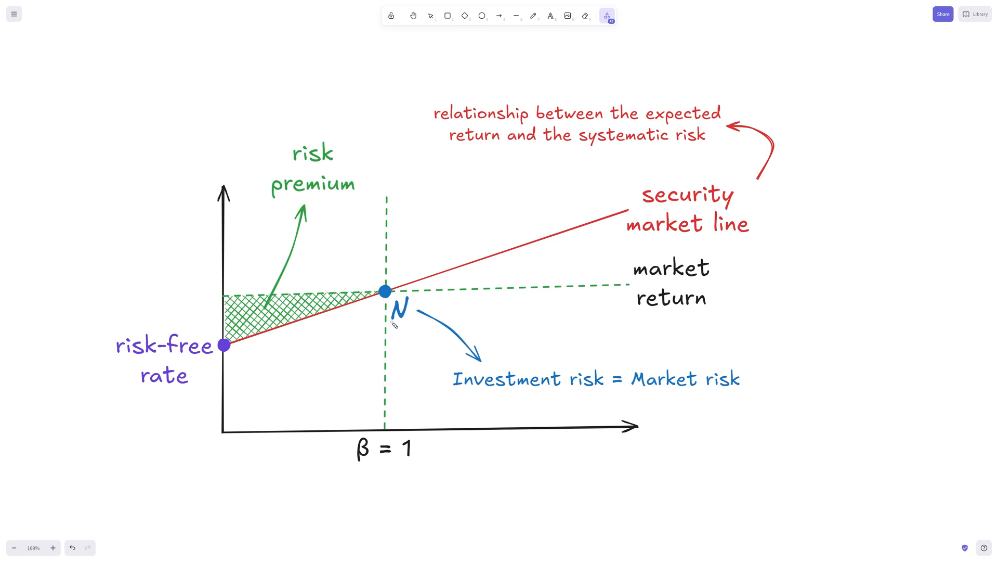
mouse_move(506, 299)
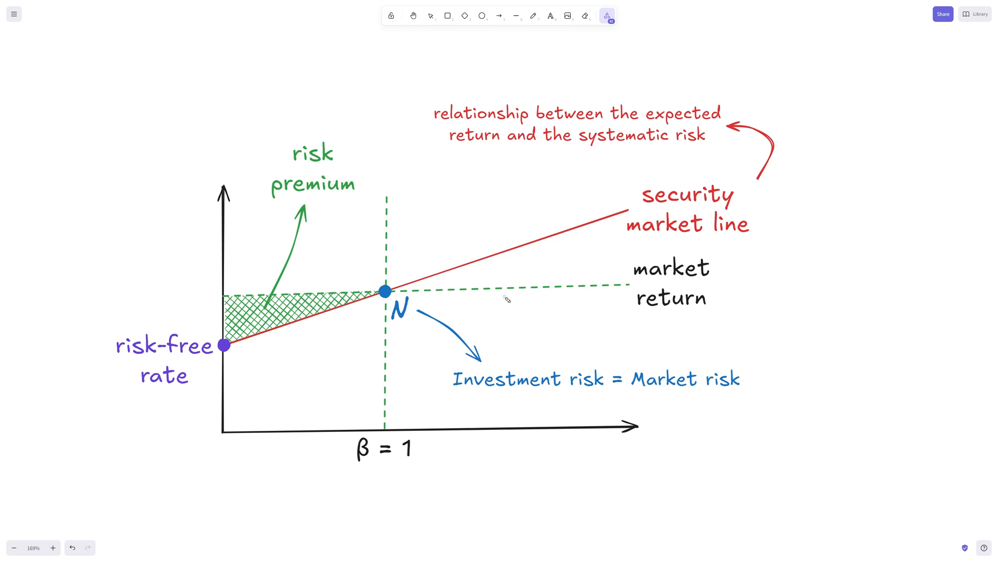
mouse_move(384, 427)
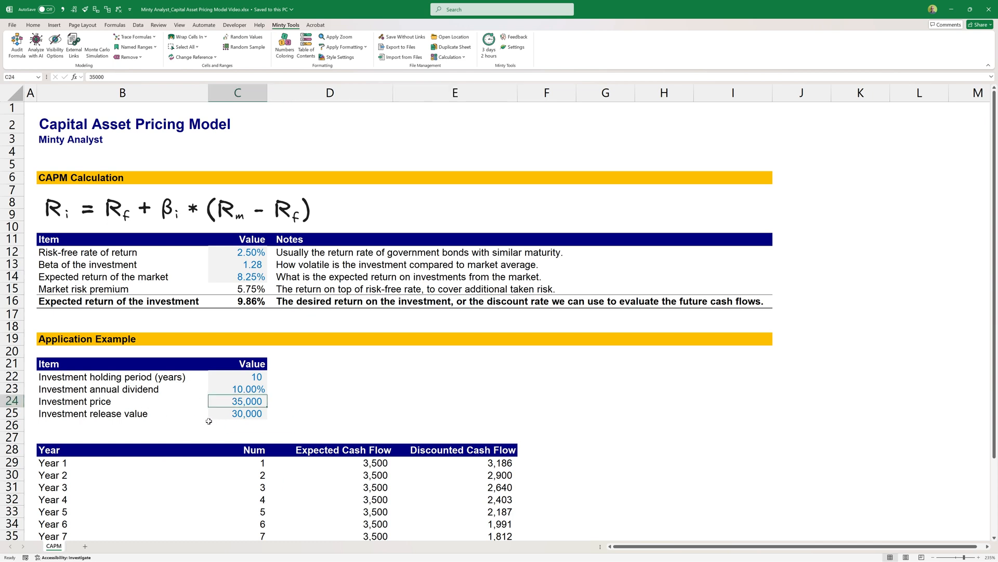
mouse_move(212, 393)
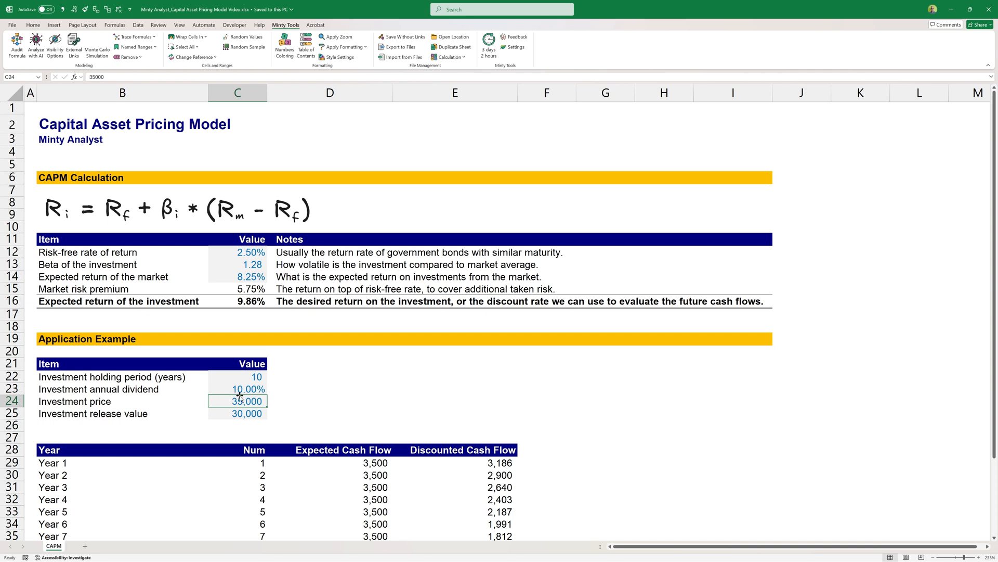
mouse_move(234, 426)
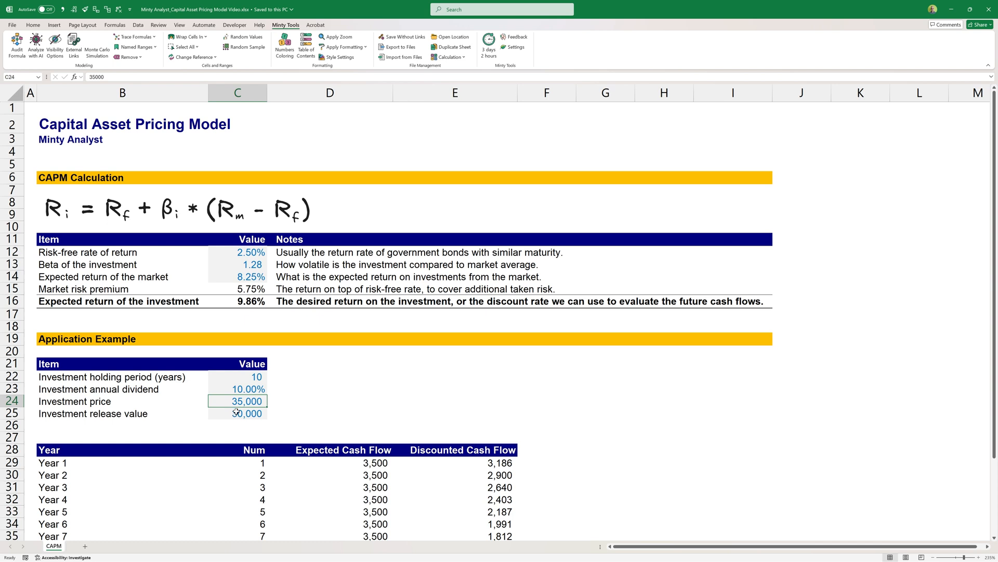
left_click(237, 413)
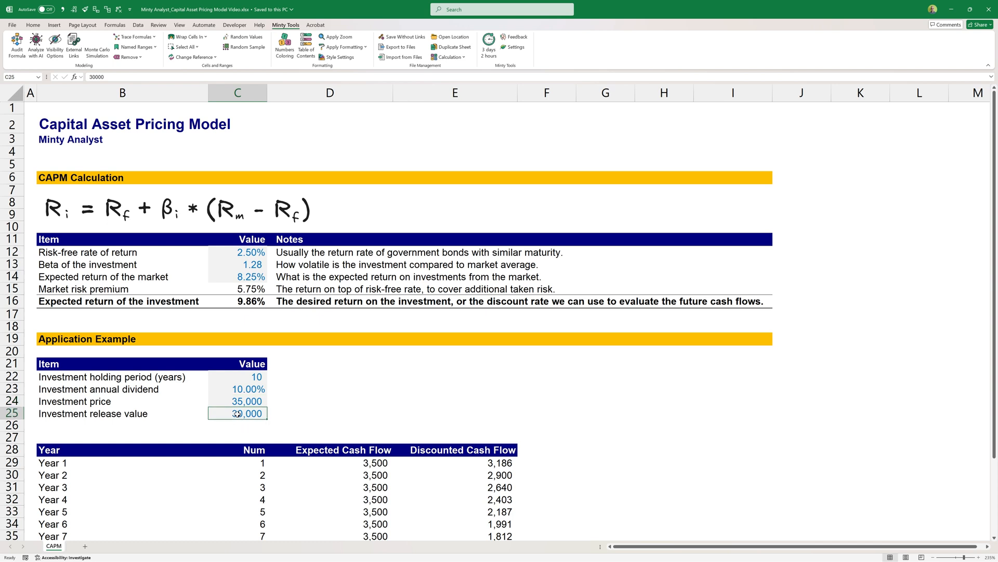
left_click(249, 252)
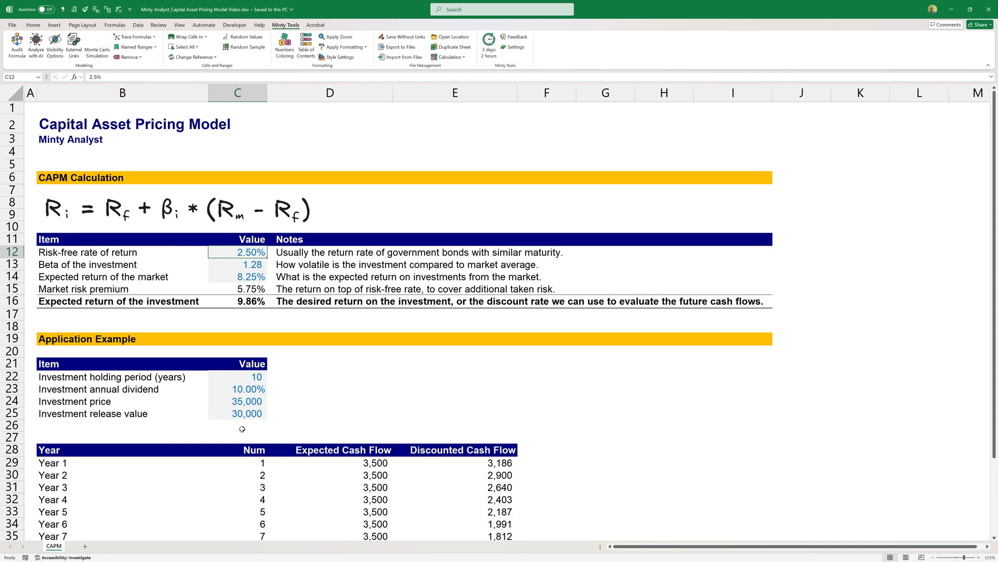
mouse_move(246, 327)
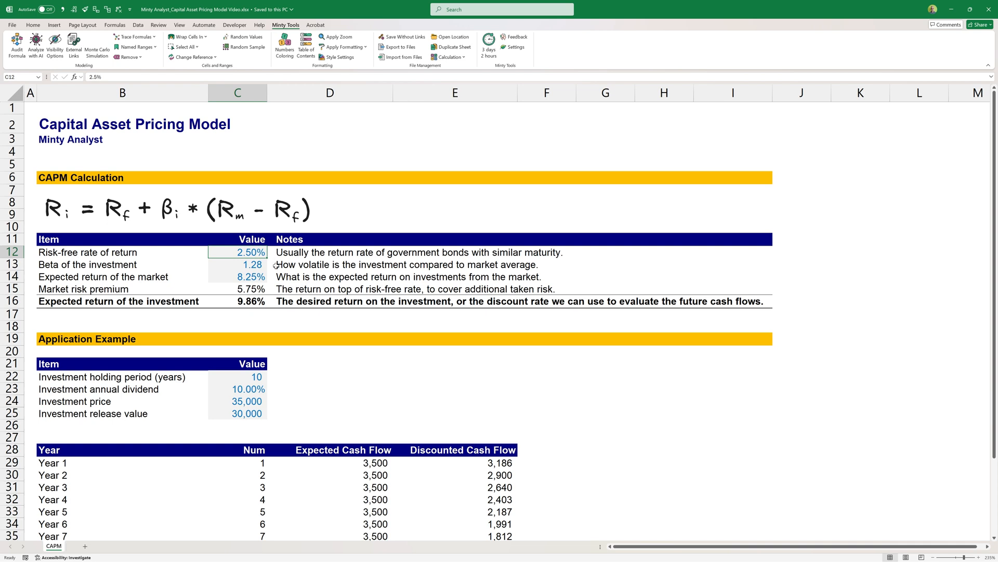
mouse_move(277, 282)
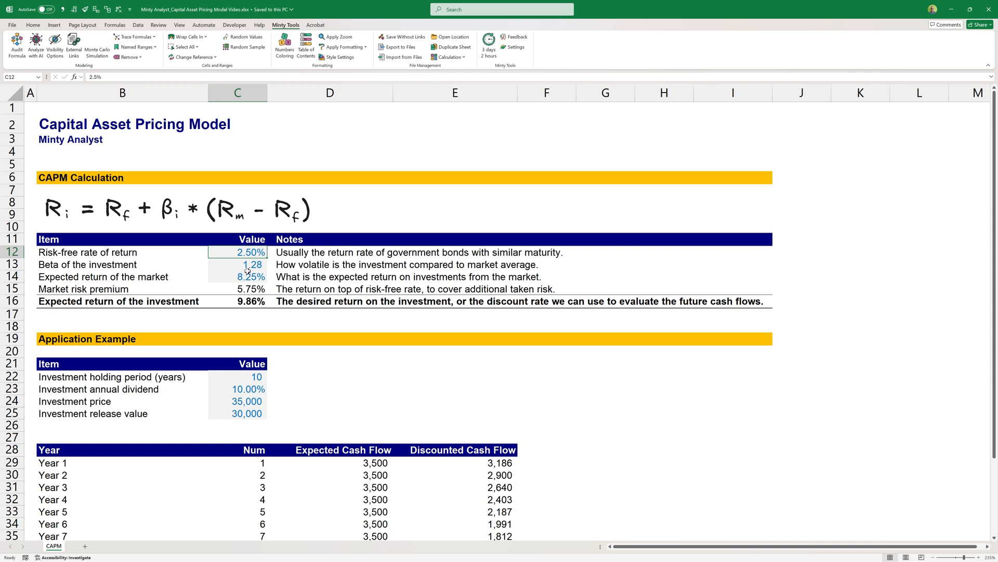
mouse_move(236, 267)
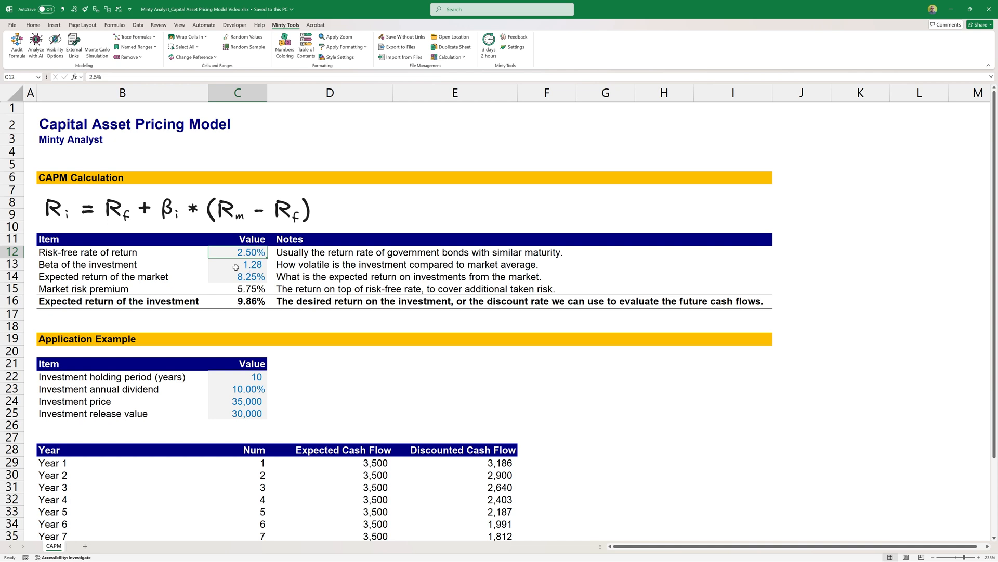
mouse_move(223, 268)
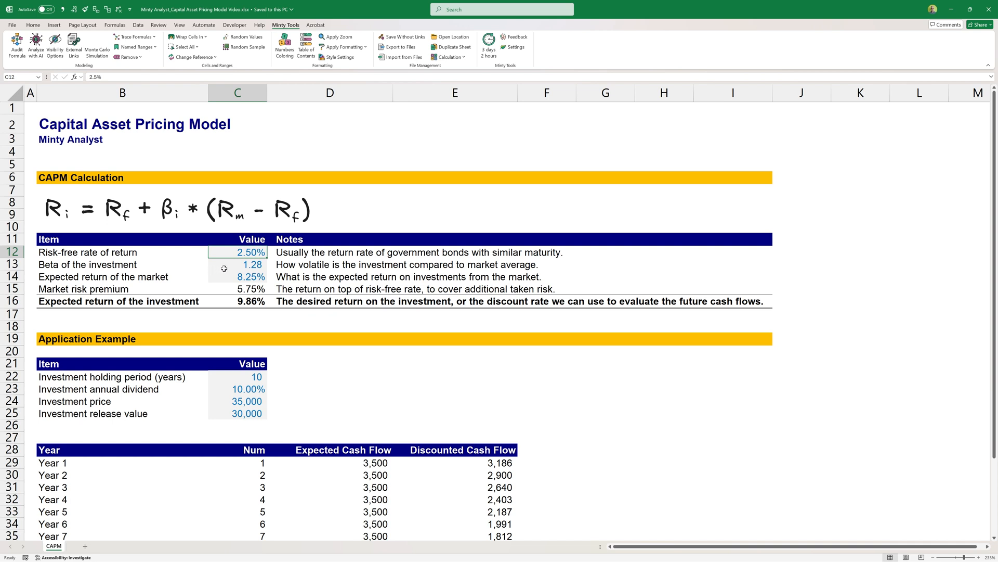
mouse_move(234, 289)
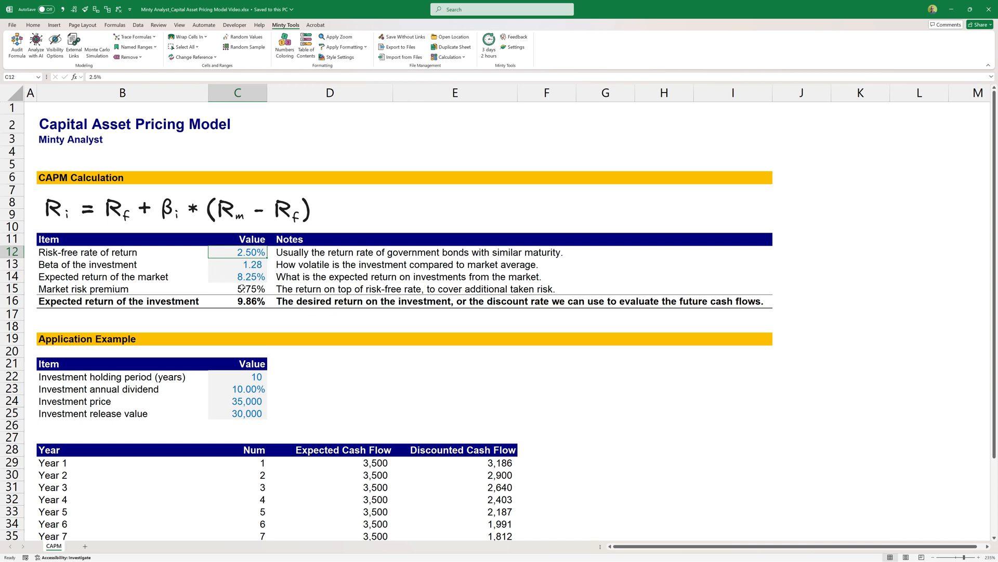
left_click(237, 277)
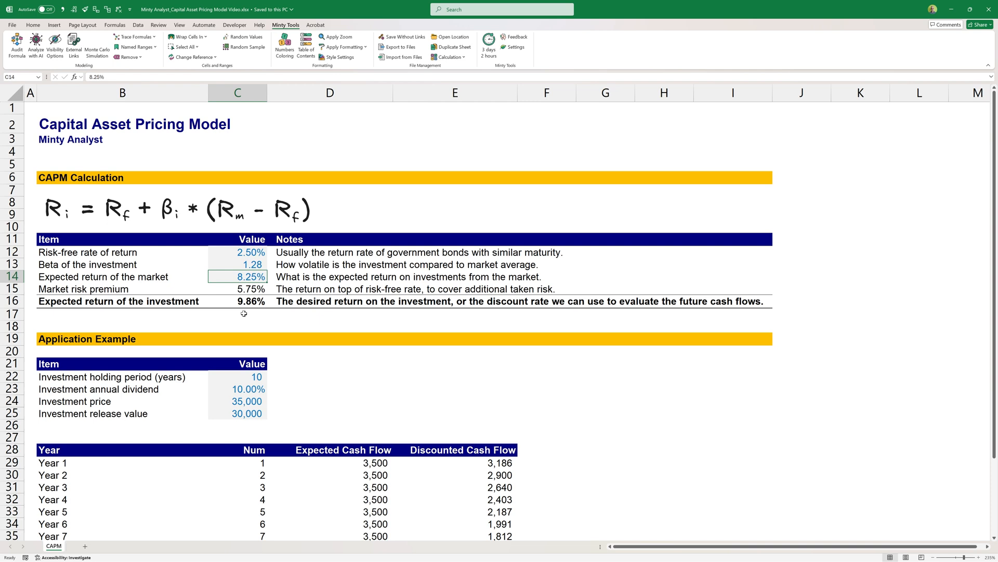
mouse_move(223, 276)
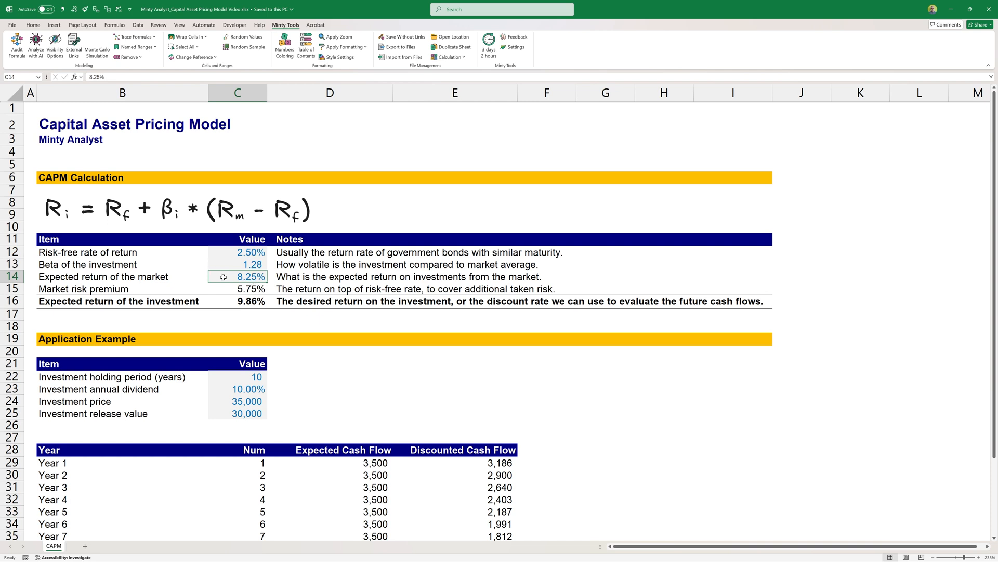
mouse_move(188, 288)
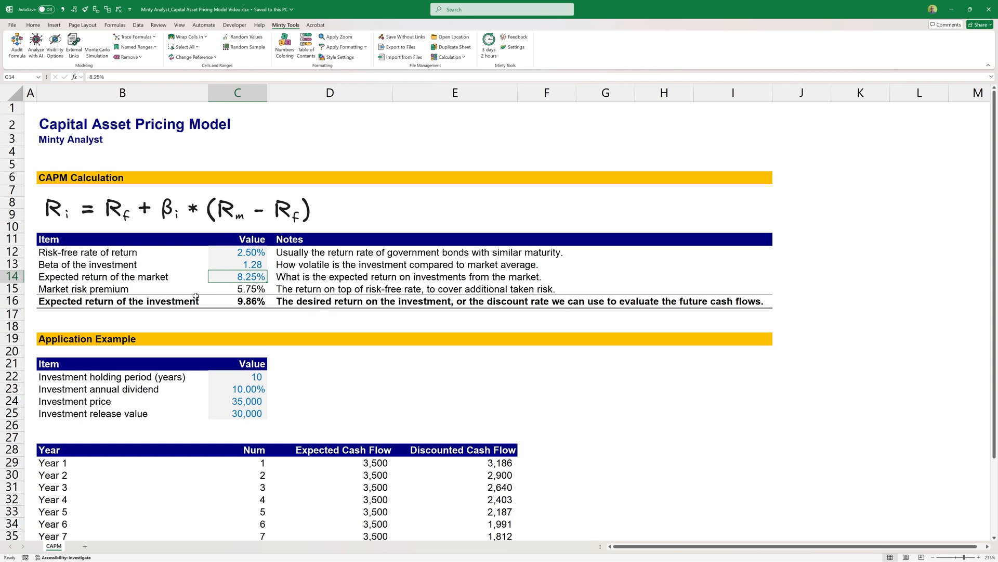
mouse_move(222, 289)
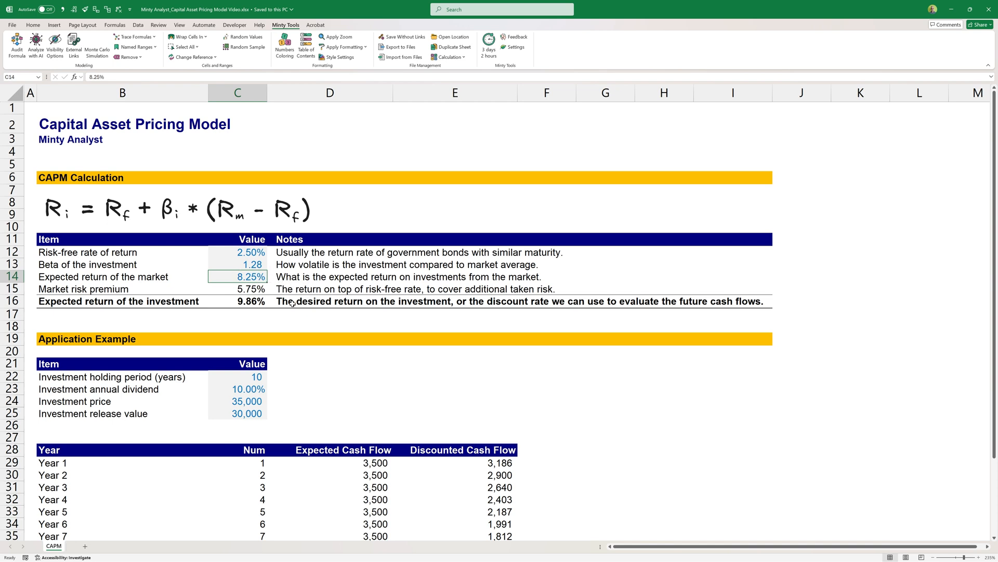
mouse_move(247, 308)
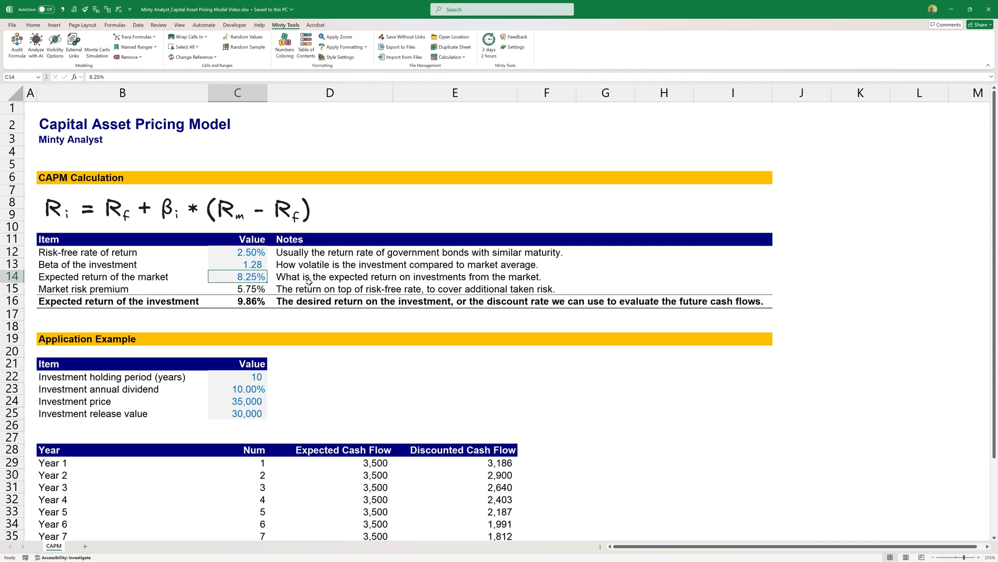
mouse_move(279, 266)
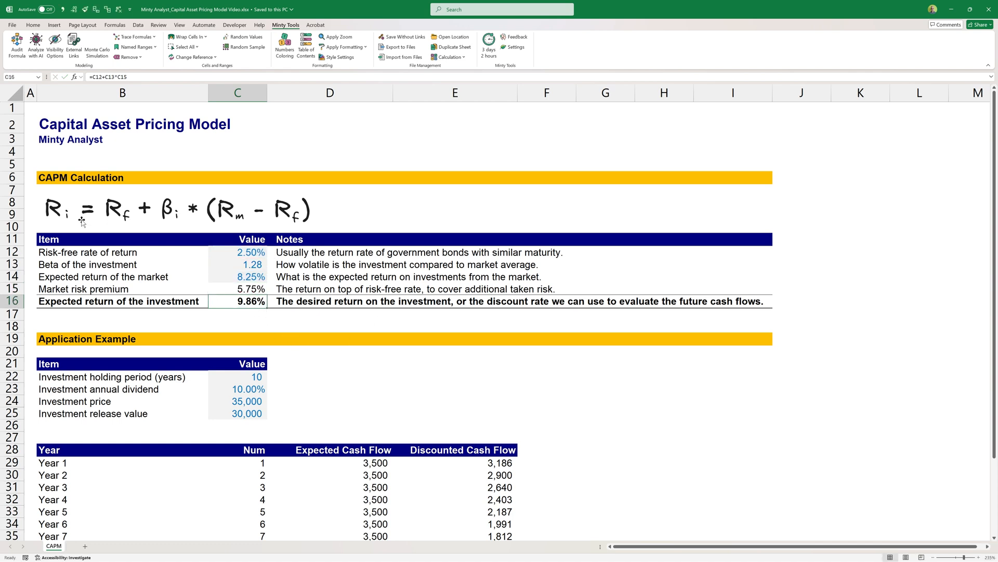
mouse_move(299, 222)
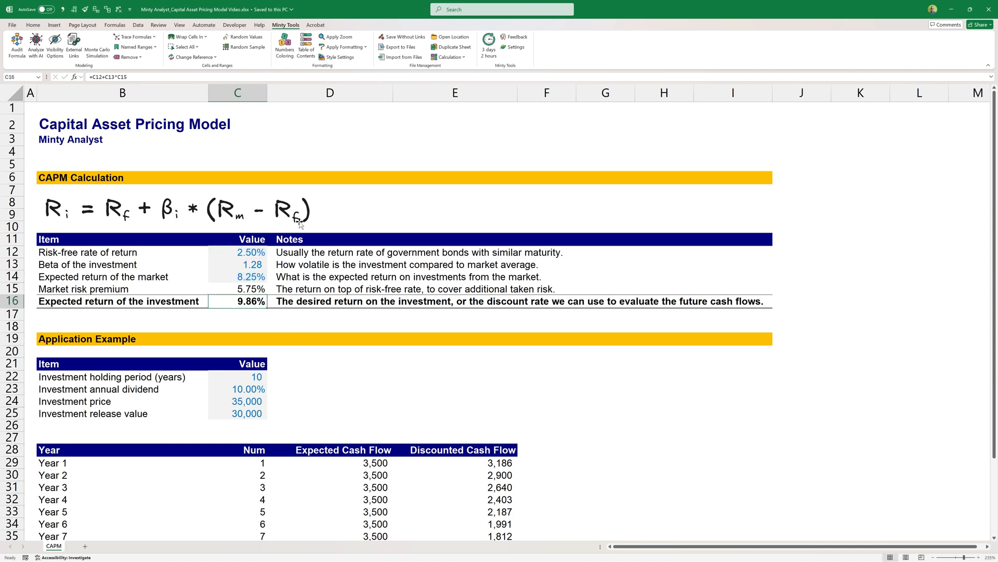
double_click(238, 300)
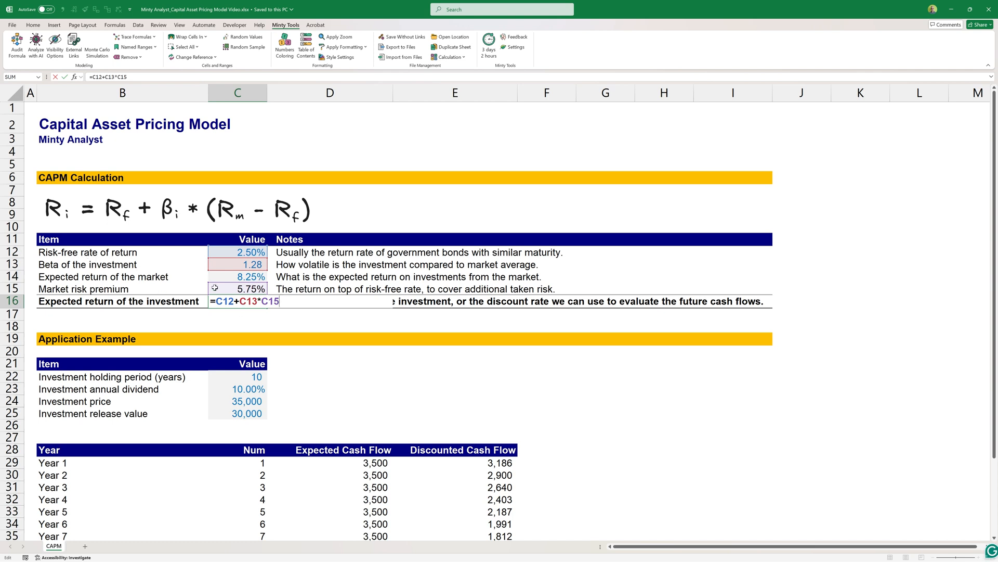
mouse_move(293, 316)
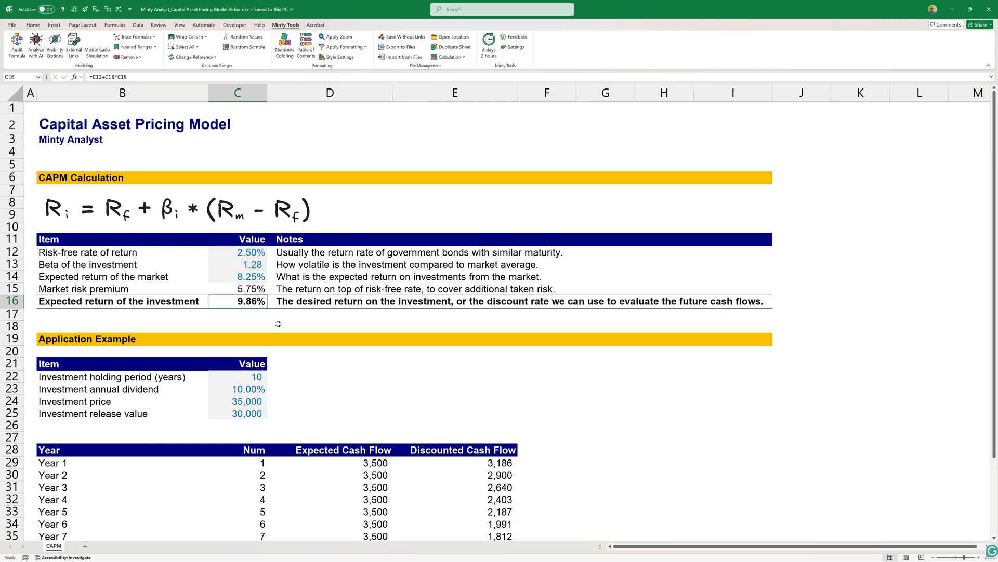
scroll("down", 3)
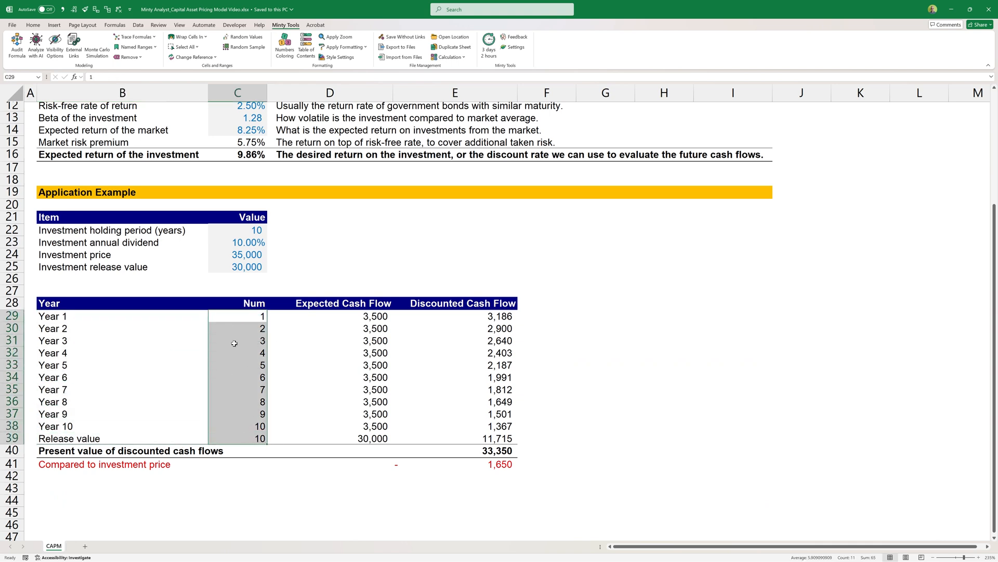
left_click(238, 438)
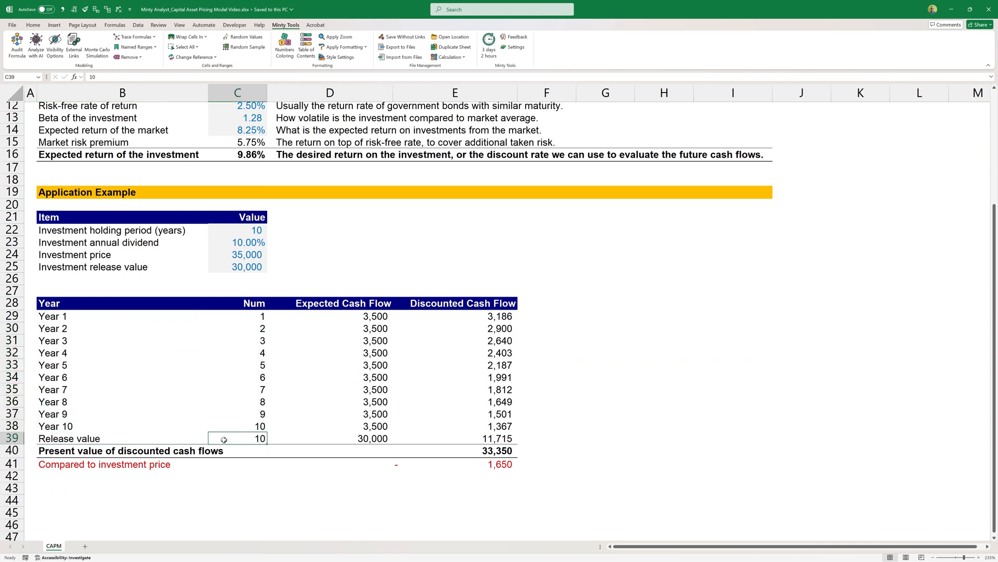
mouse_move(283, 447)
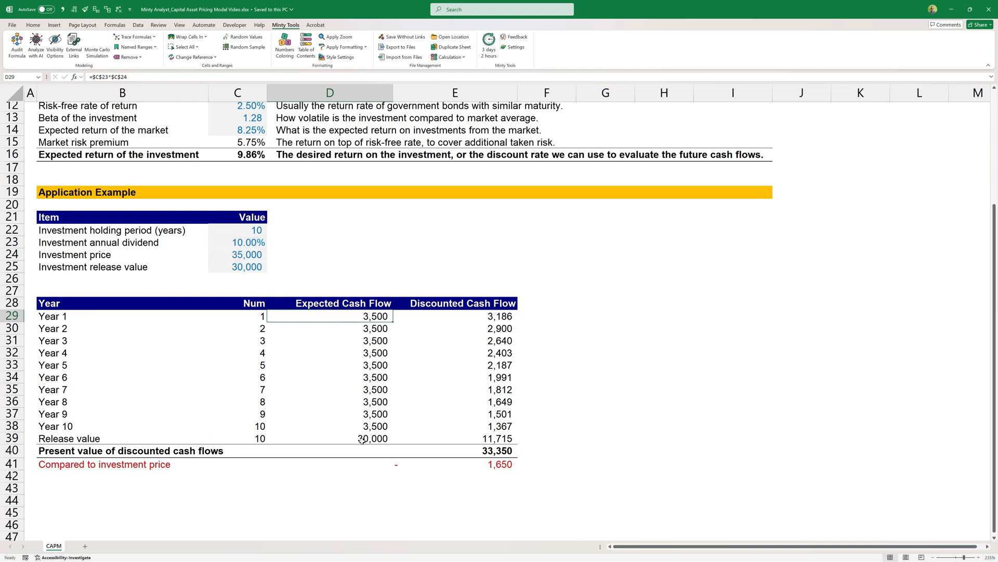
left_click(330, 438)
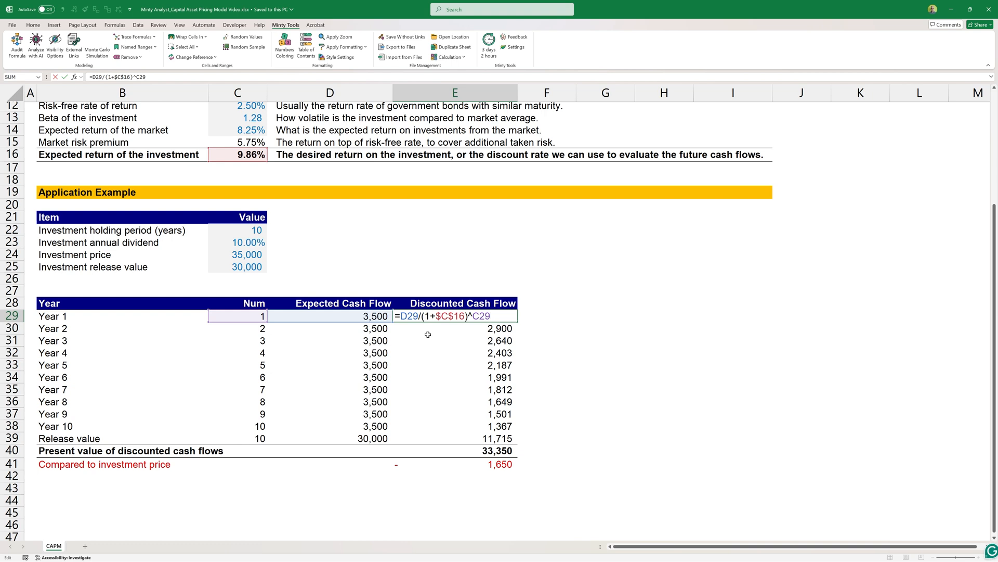
mouse_move(357, 322)
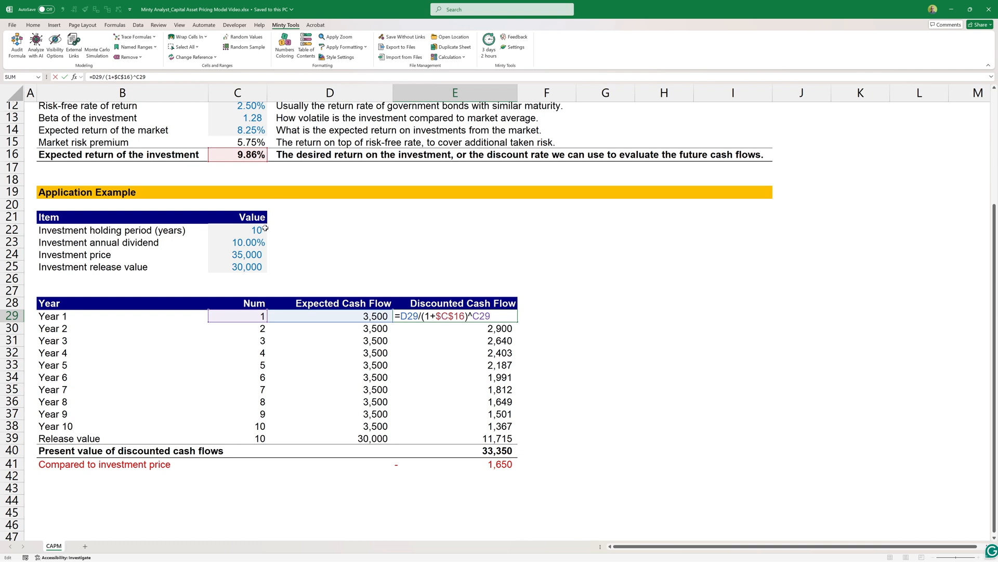
mouse_move(200, 166)
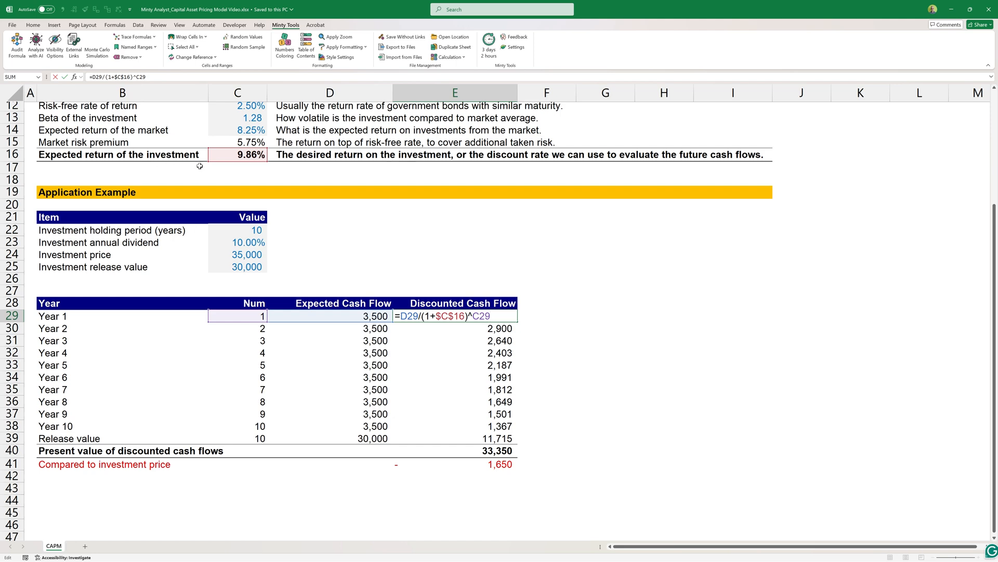
mouse_move(257, 162)
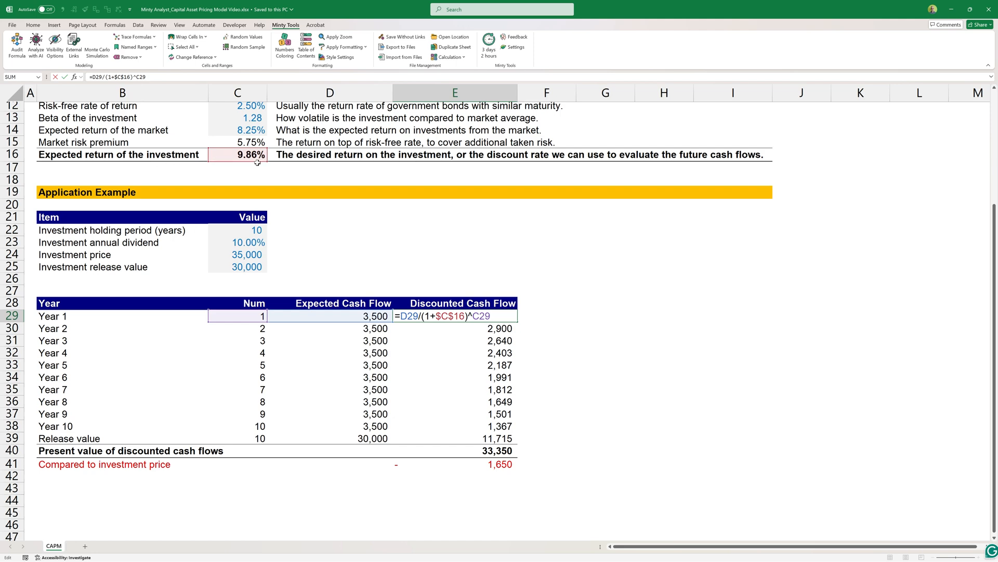
scroll("up", 3)
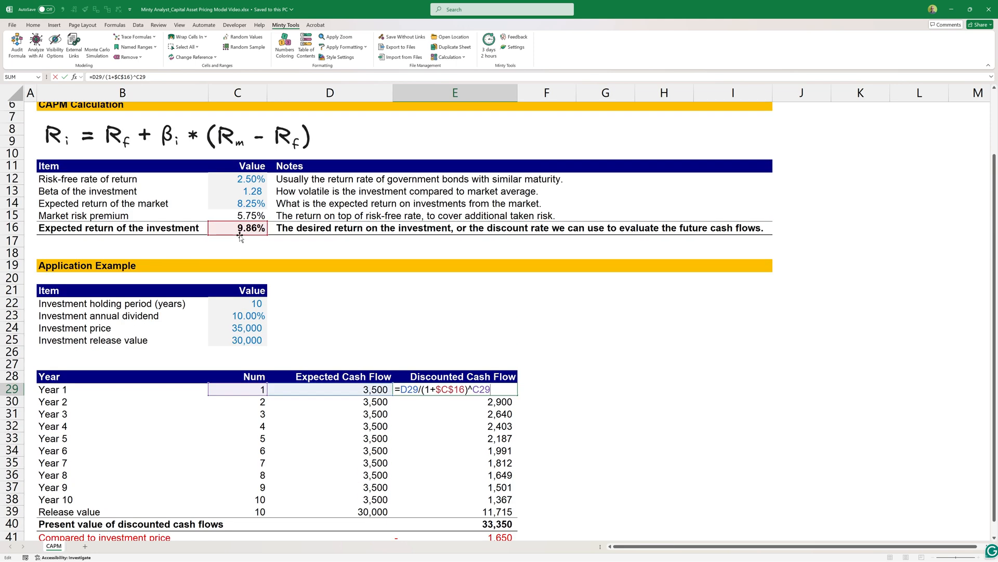
scroll("up", 3)
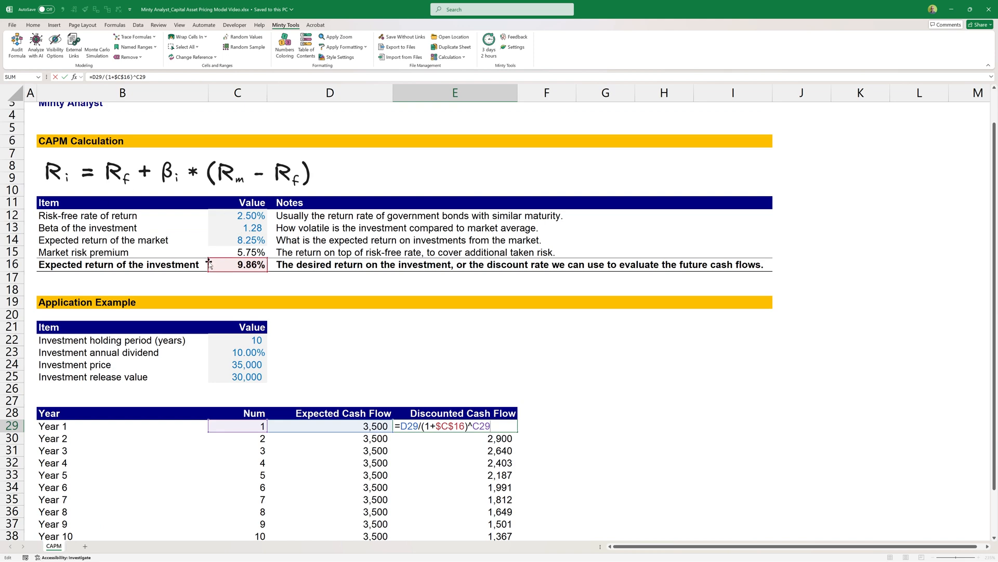
scroll("down", 3)
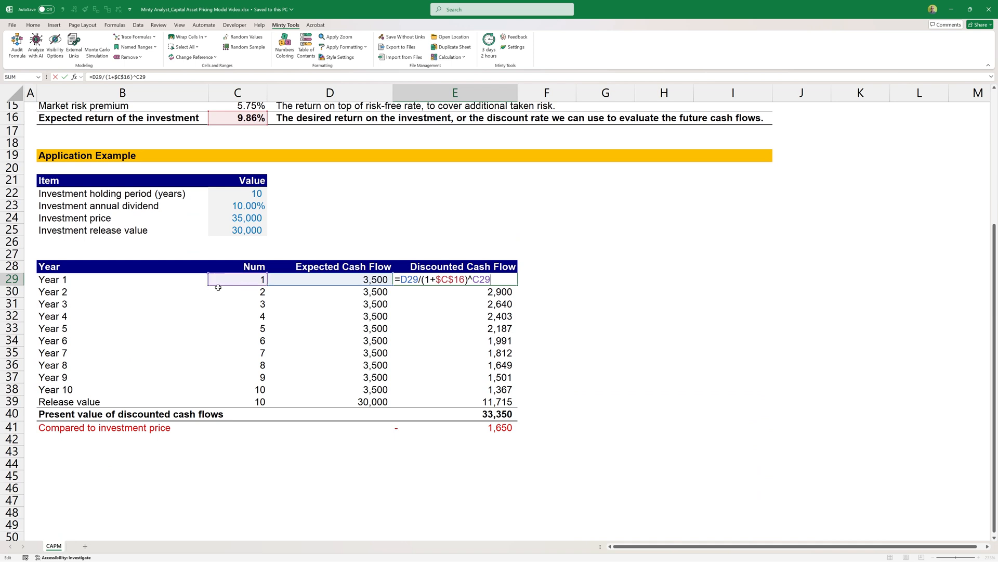
key("Return")
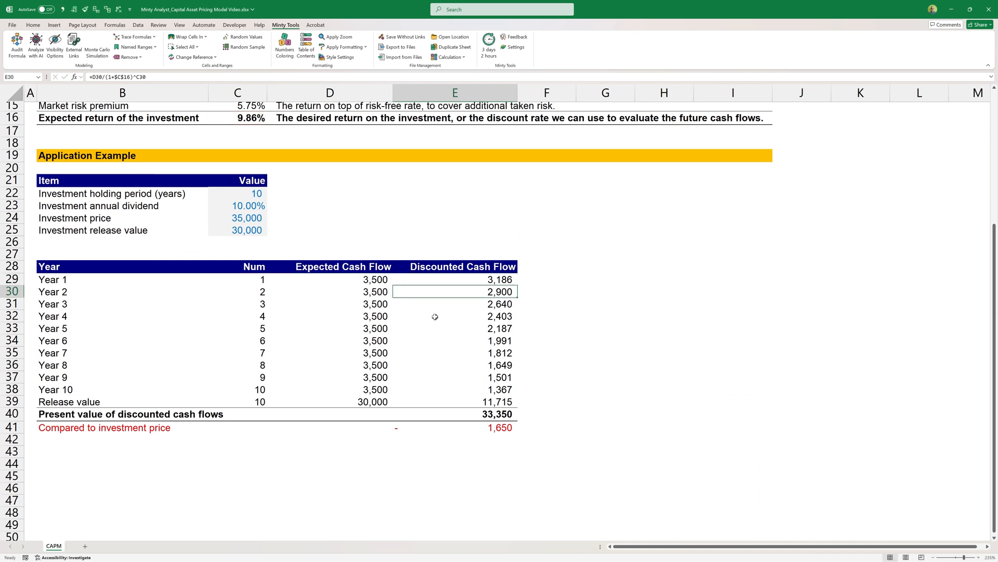
left_click(455, 327)
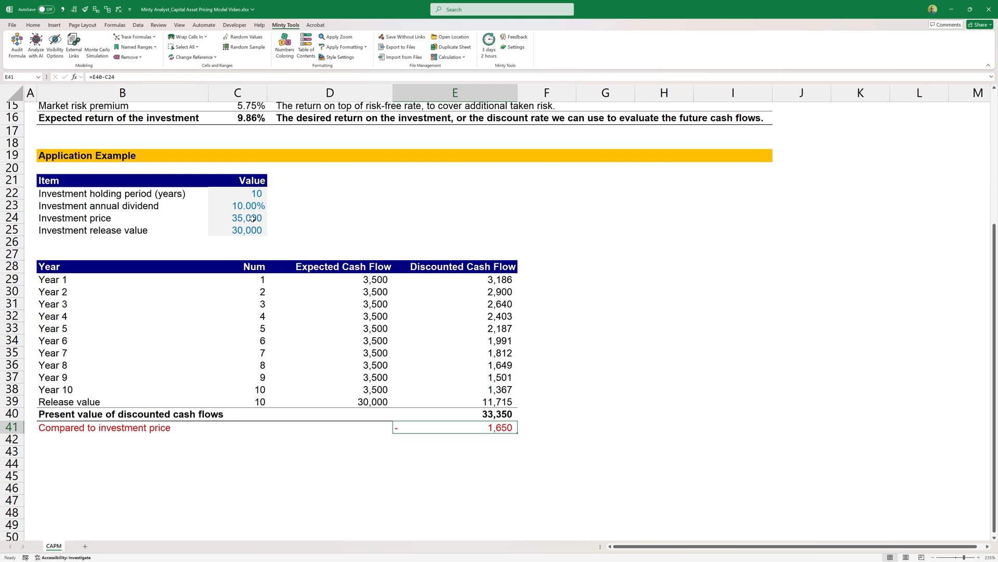
left_click(237, 217)
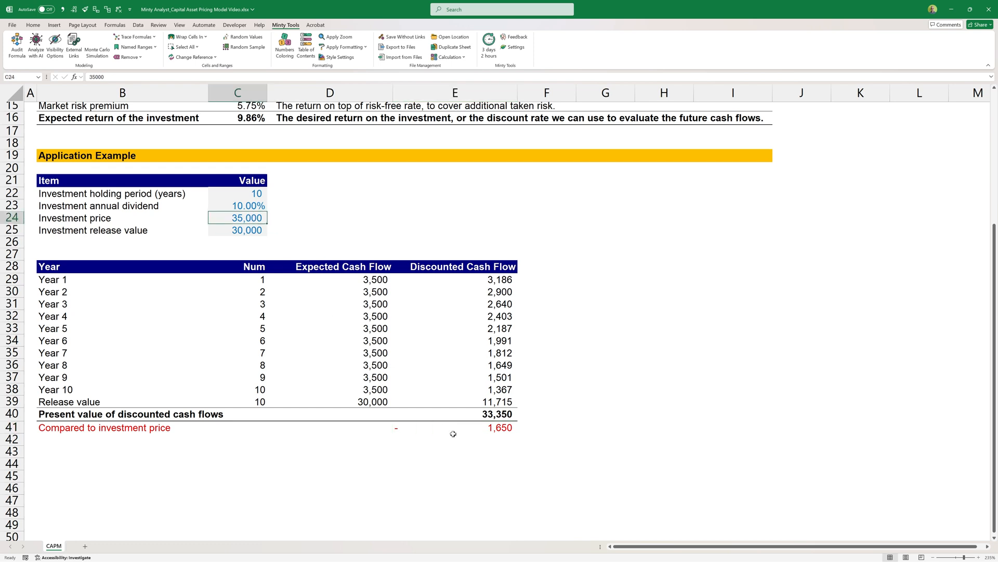
mouse_move(450, 438)
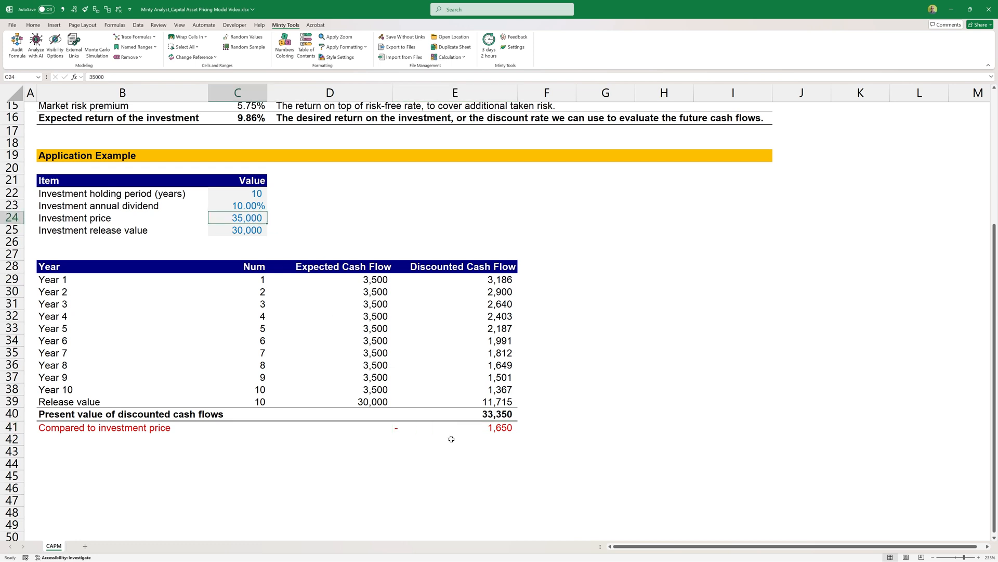
scroll("up", 3)
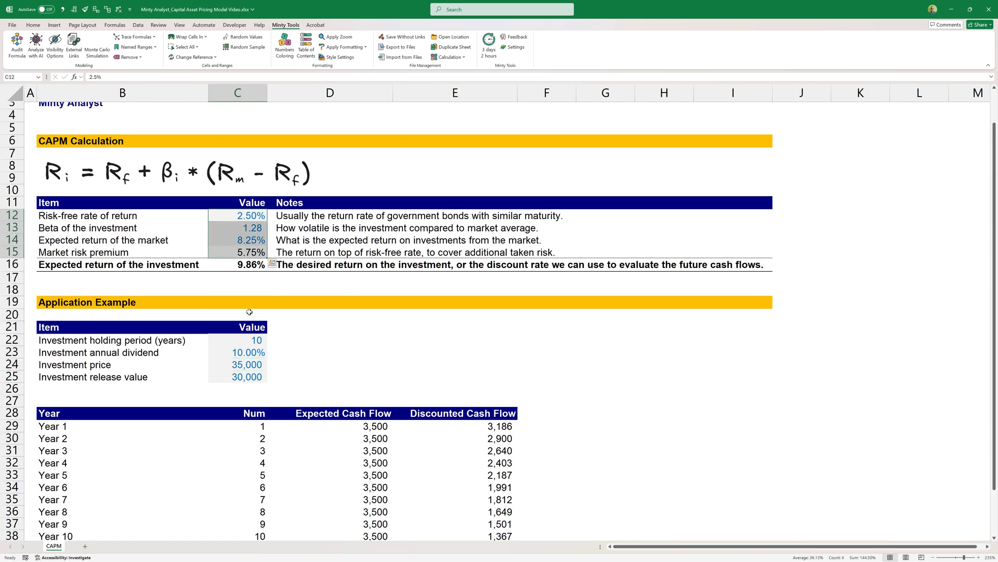
left_click(238, 264)
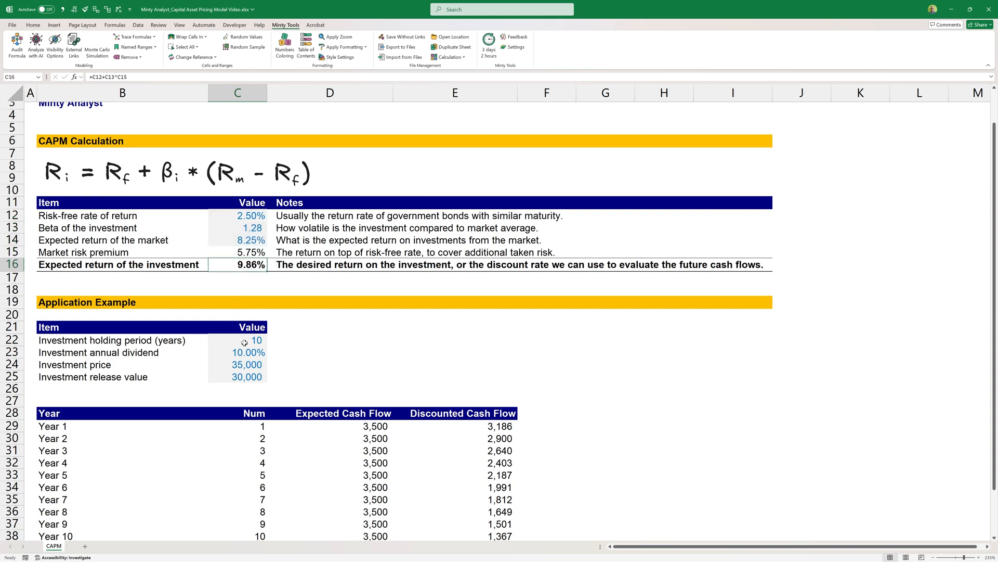
mouse_move(248, 282)
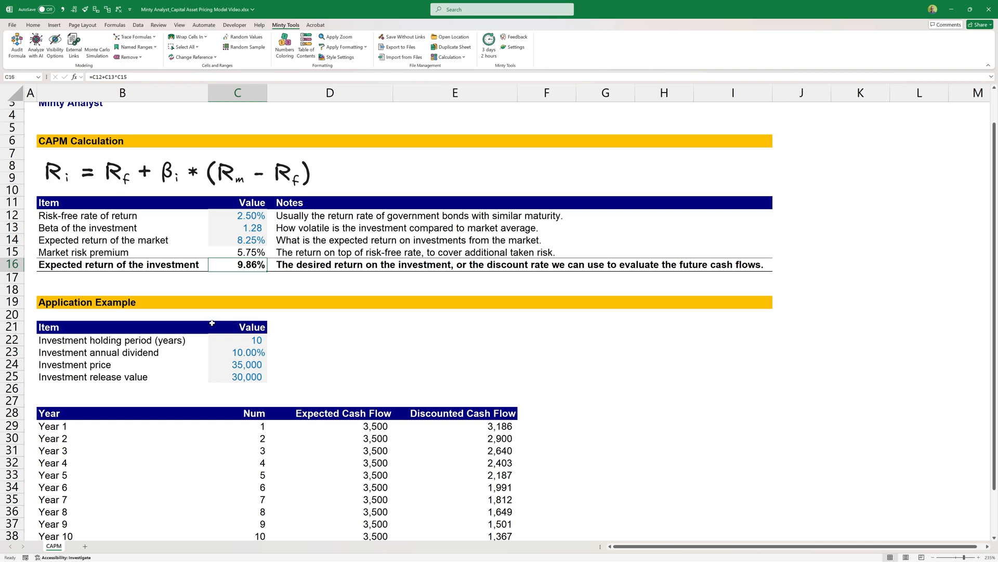
mouse_move(212, 314)
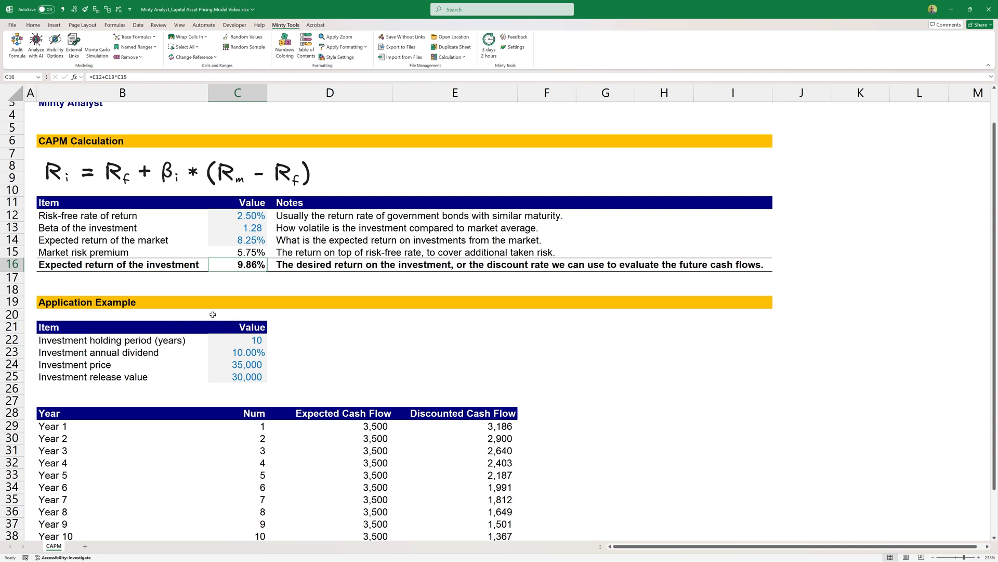